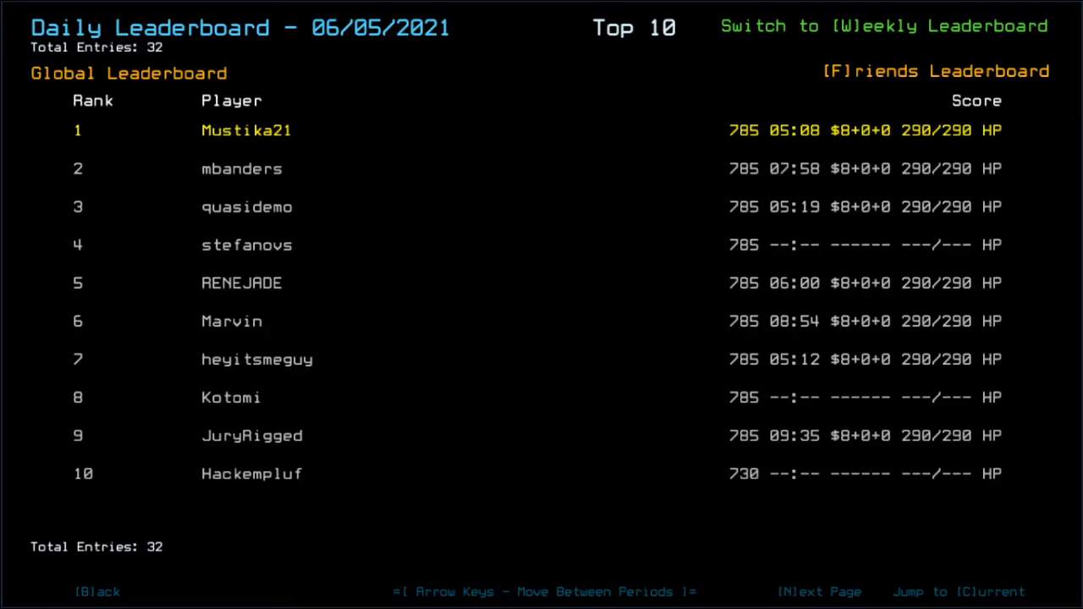
Leave the 06/05/2021 daily leaderboard to launch the daily salvage run.
left_click(935, 70)
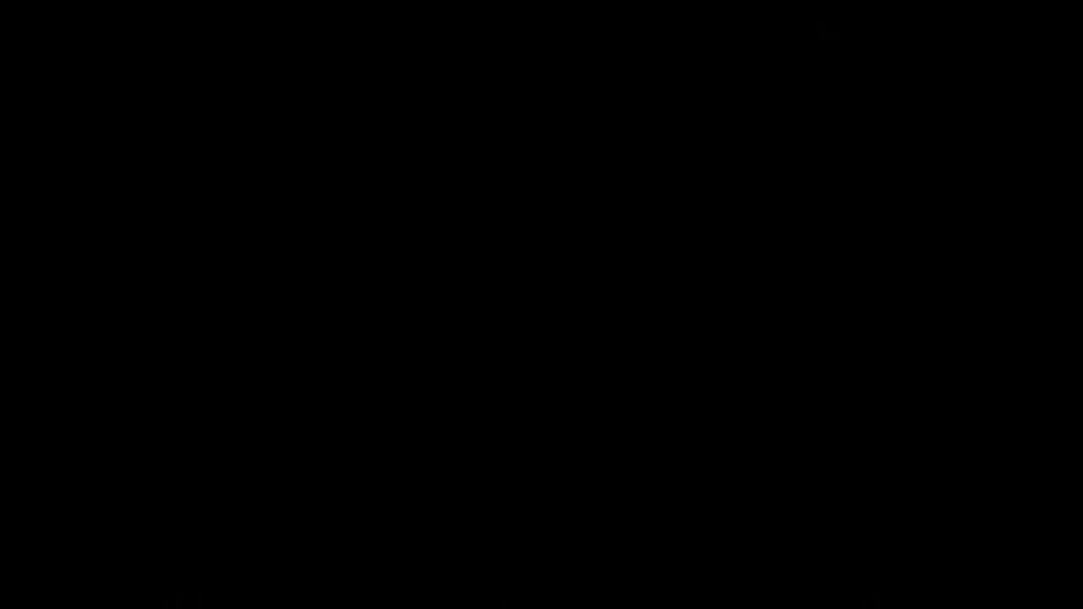
Enter the docked derelict with drones HAL, Colin and Tim, and close the alias list unchanged.
key("Escape")
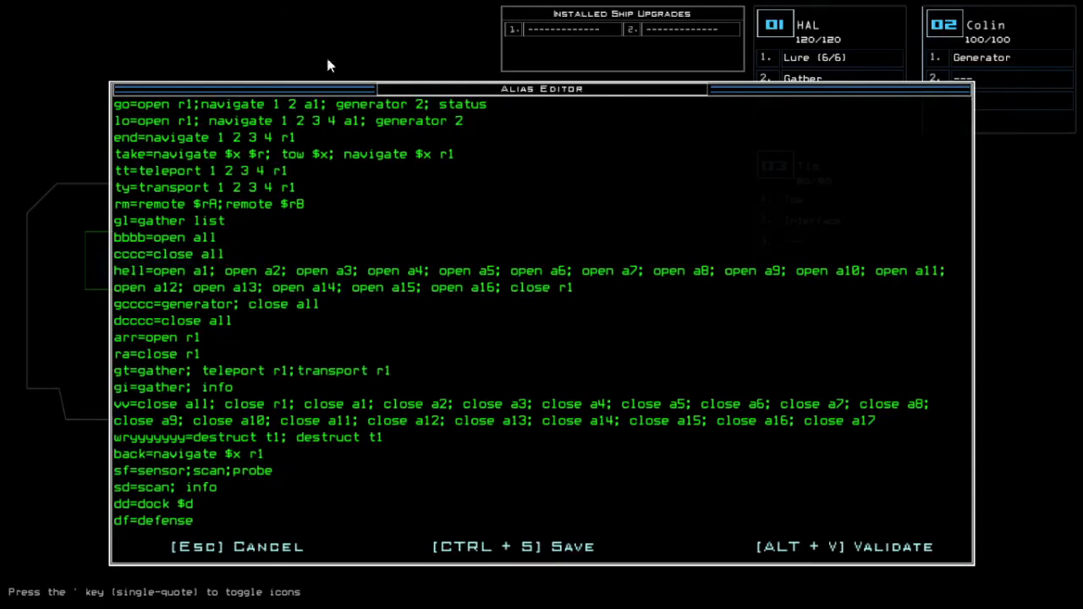
key("Escape")
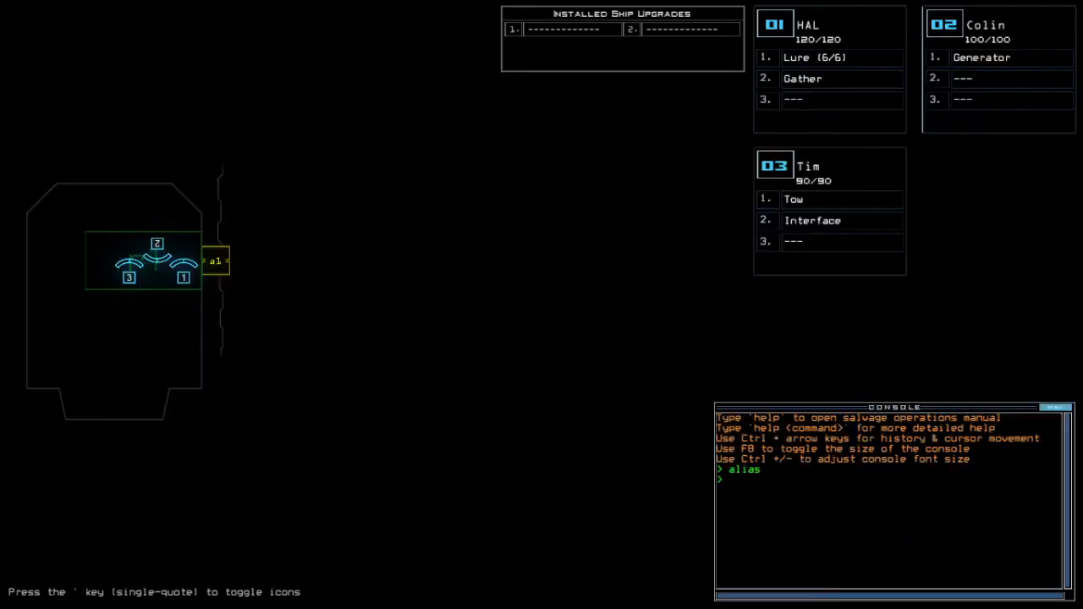
Enter the 'status' command to report the quarantined Private A derelict.
type("status")
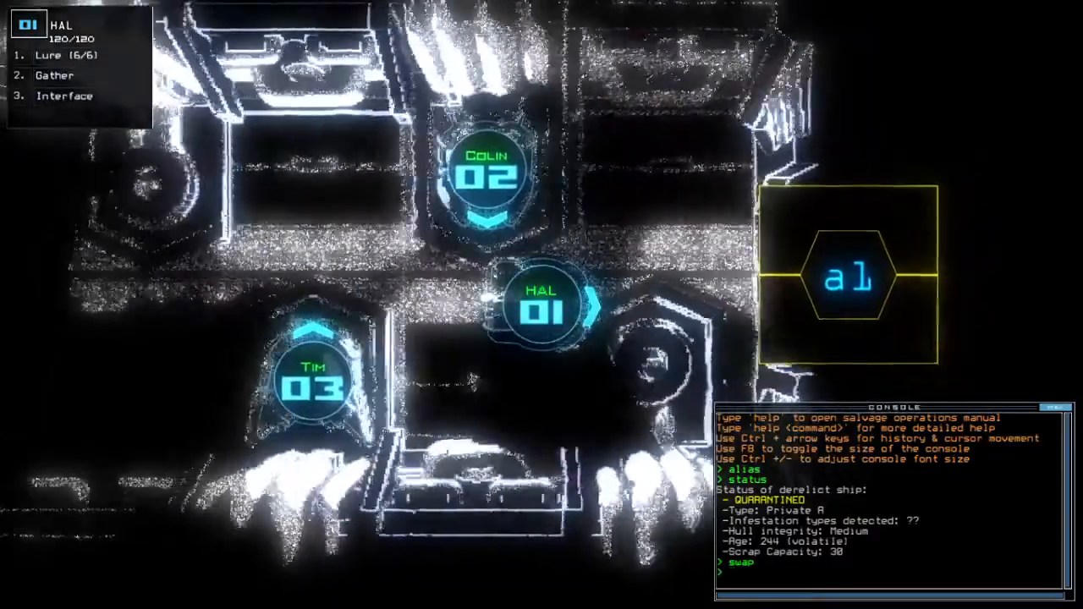
Run the entered console command so HAL gathers scrap, vents r15 and recovers a lure.
key("Return")
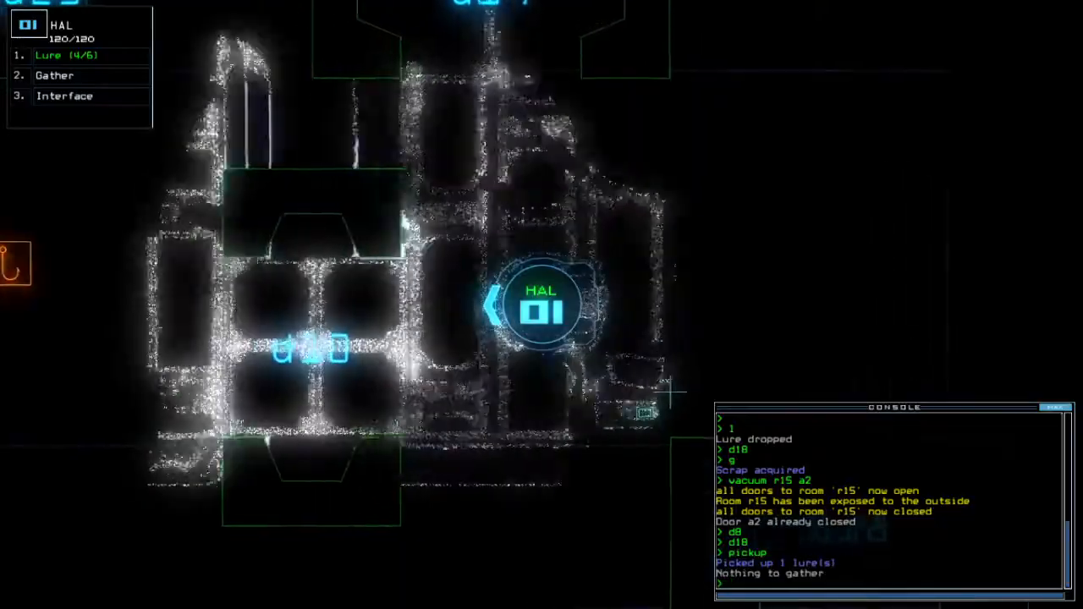
Enter 'pickup' so HAL collects lures back up to five.
type("pickup")
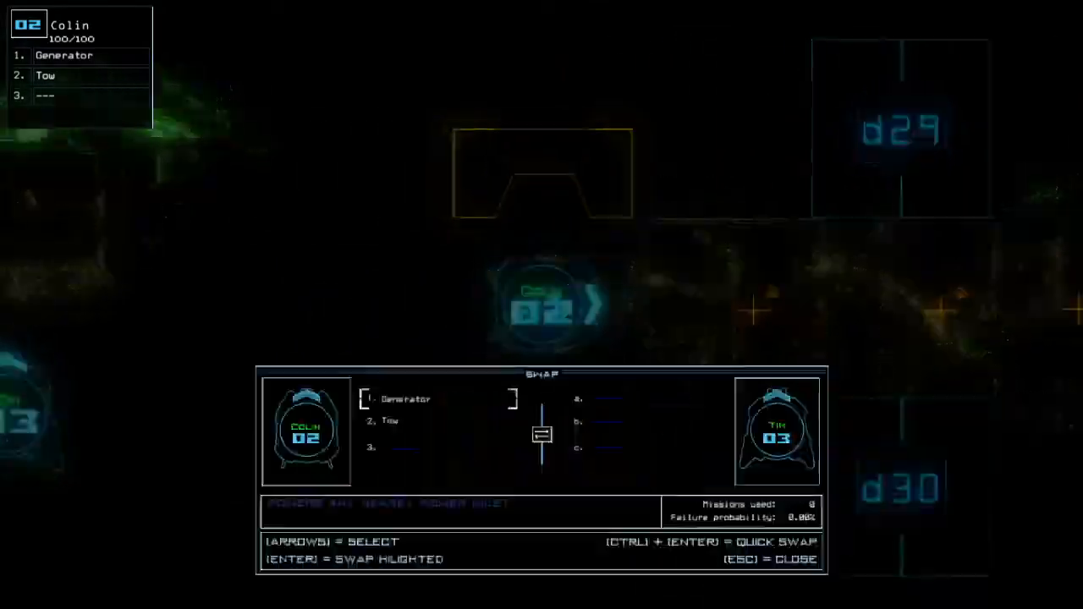
Close the Colin–Tim swap panel and re-dock at airlock a4 with 'dd a4'.
key("Escape")
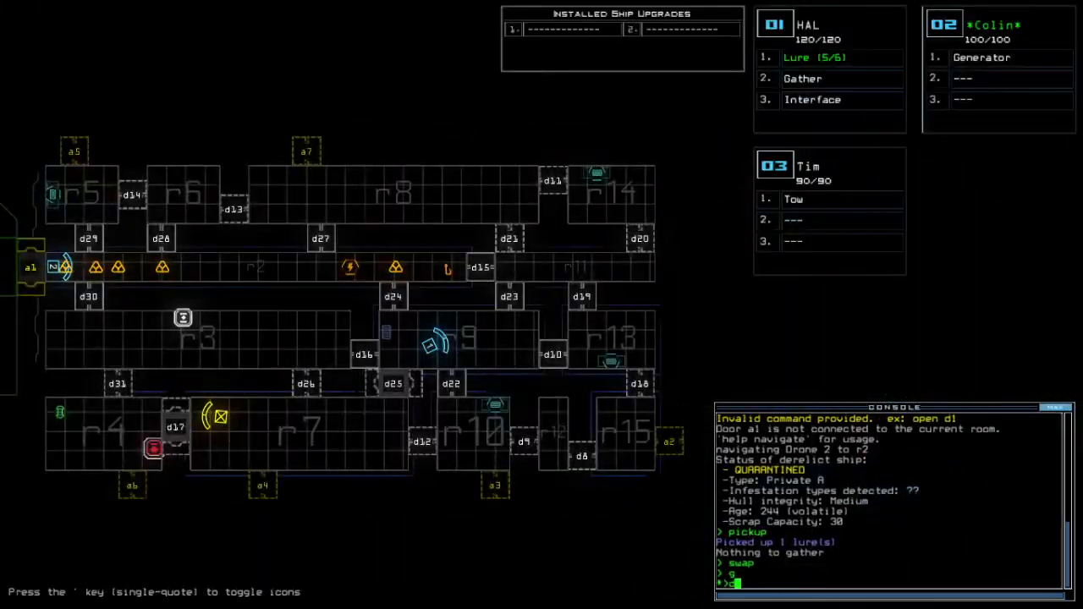
type("dd a4")
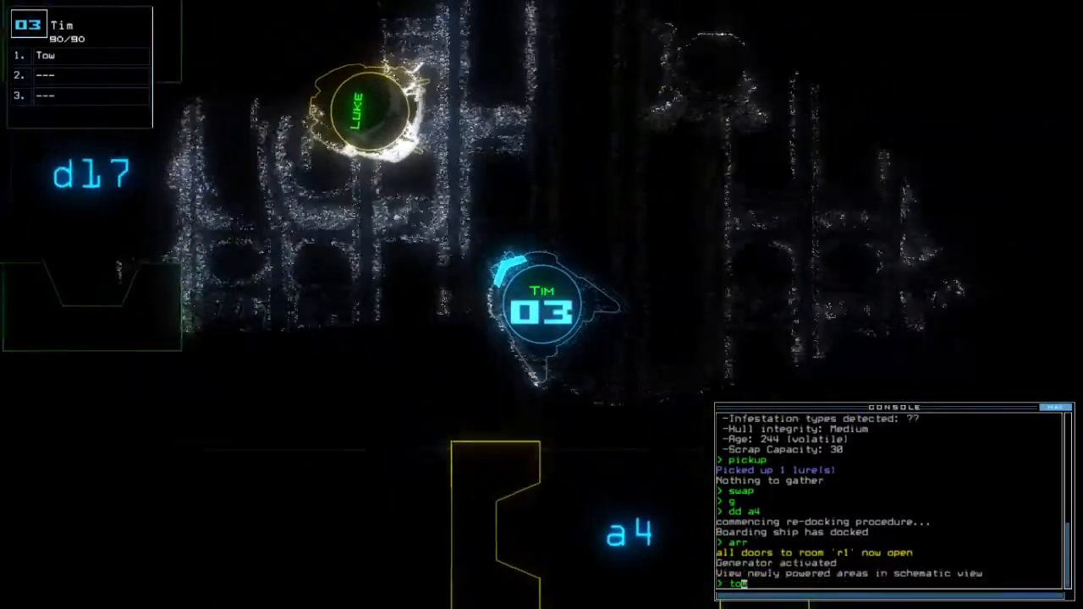
Send Tim to tow stranded drone Luke, then enter 'd28' for a door.
key("Enter")
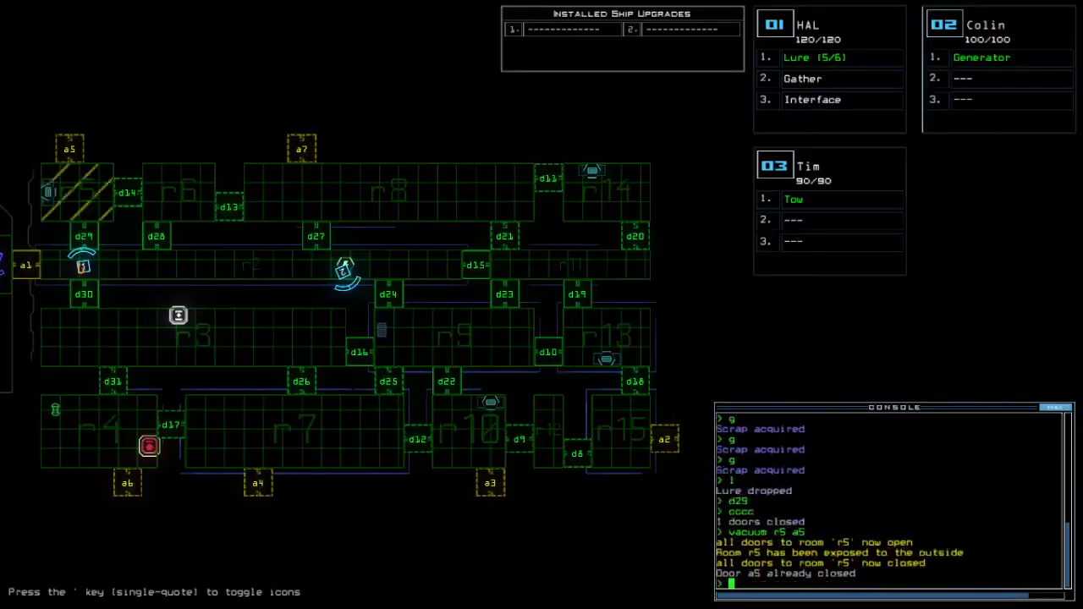
type("d28")
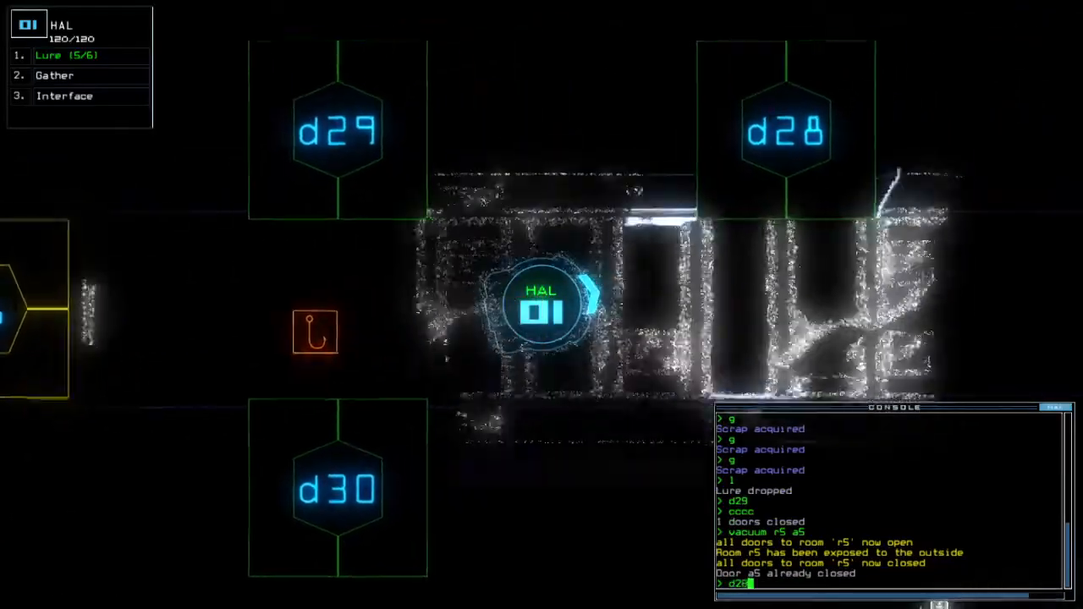